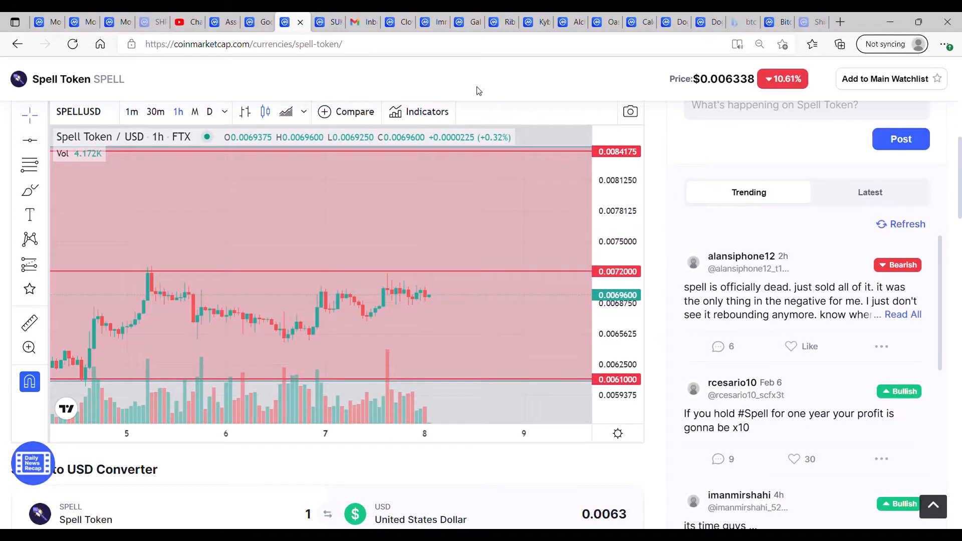
{"action": "mouse_move", "coordinate": [150, 342]}
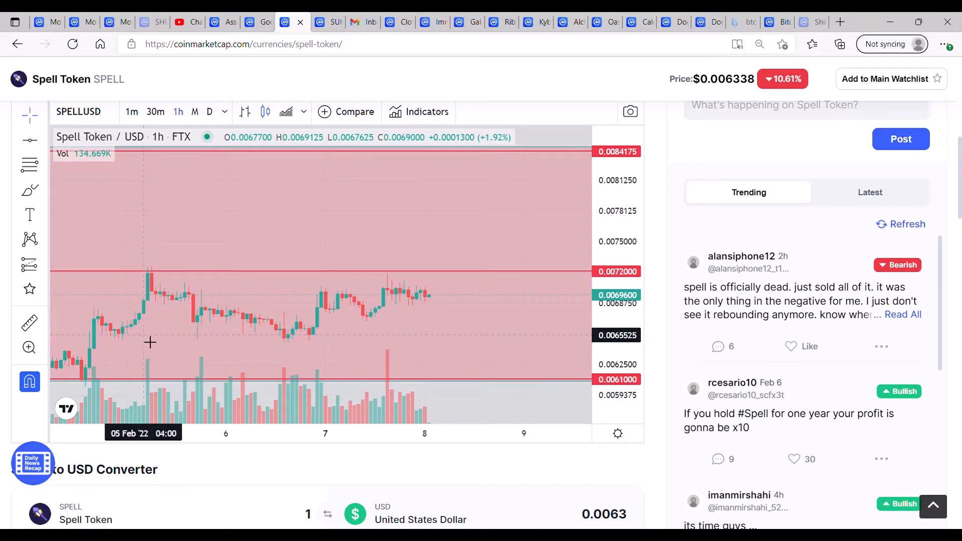
{"action": "mouse_move", "coordinate": [182, 244]}
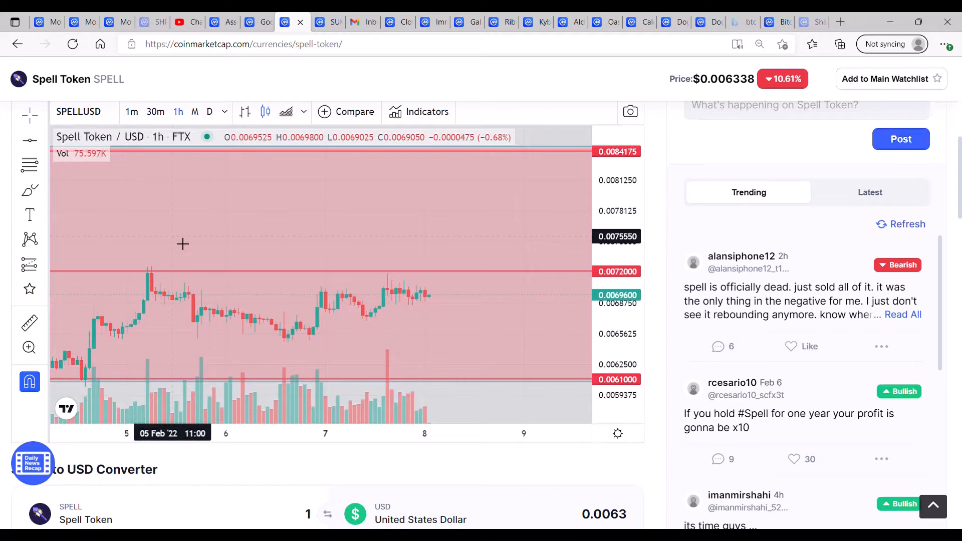
{"action": "mouse_move", "coordinate": [210, 231]}
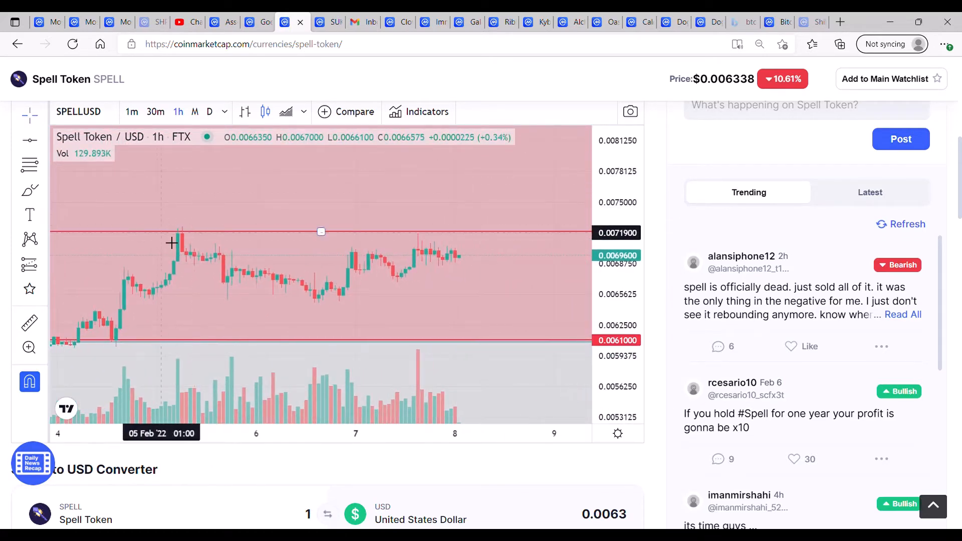
{"action": "mouse_move", "coordinate": [530, 250]}
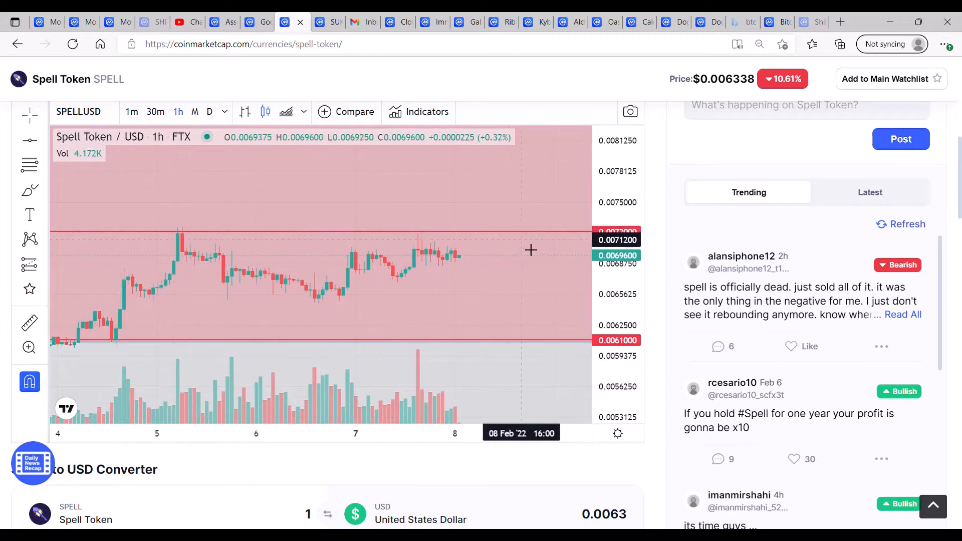
{"action": "mouse_move", "coordinate": [255, 259]}
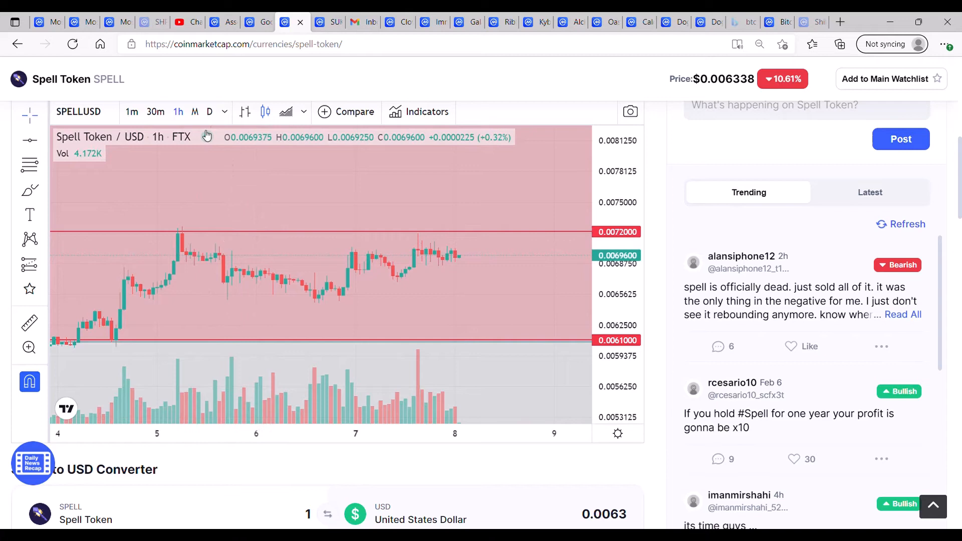
- Switch the SPELL/USD chart to the daily 'D' interval to show daily candles
{"action": "left_click", "coordinate": [209, 111]}
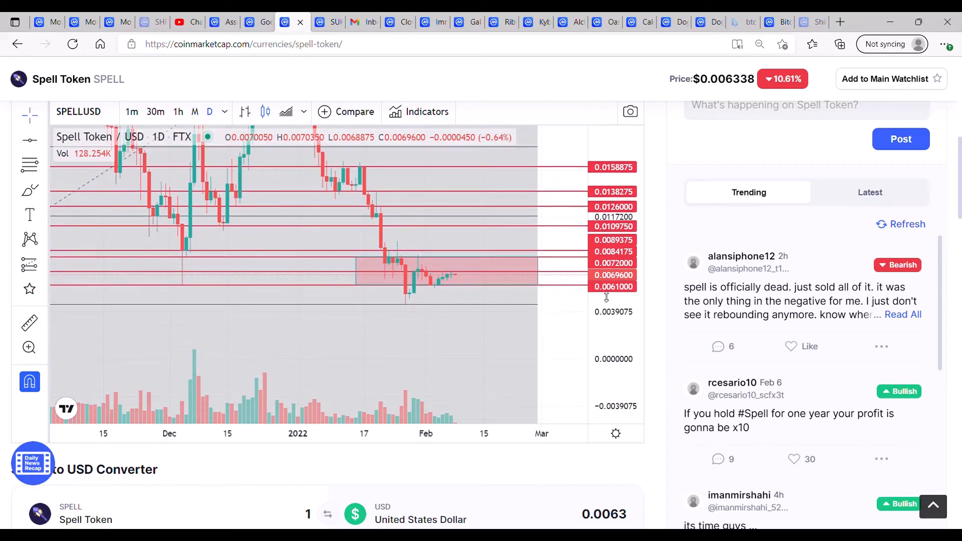
{"action": "mouse_move", "coordinate": [416, 304]}
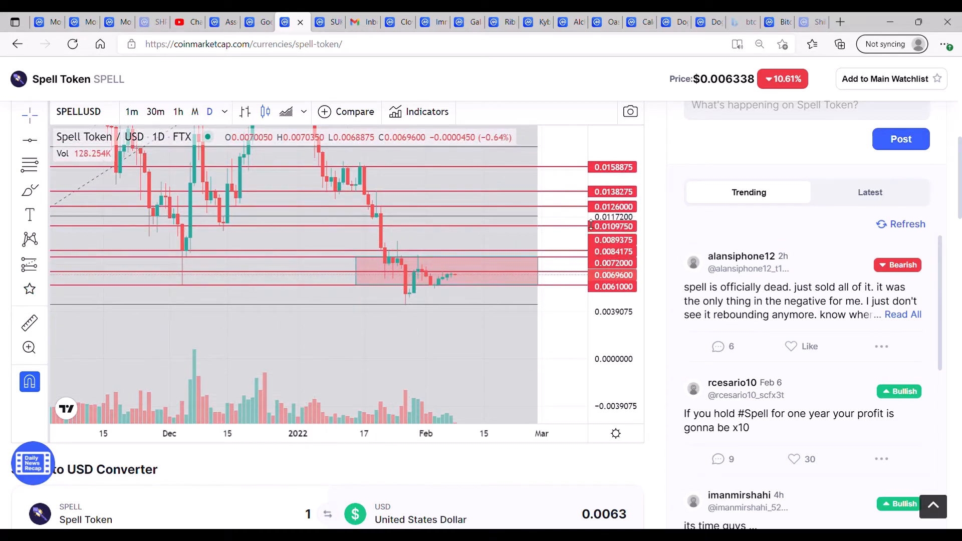
{"action": "mouse_move", "coordinate": [404, 250]}
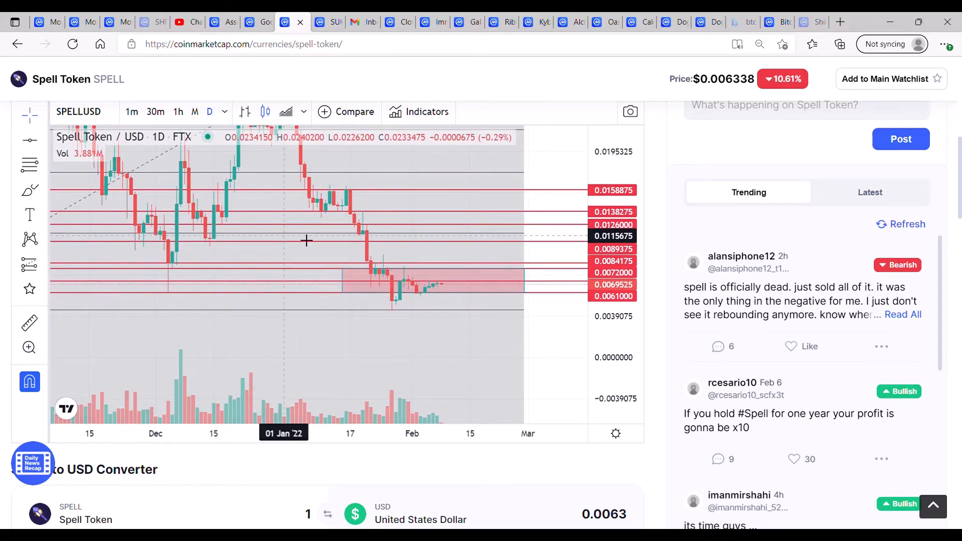
{"action": "mouse_move", "coordinate": [419, 285]}
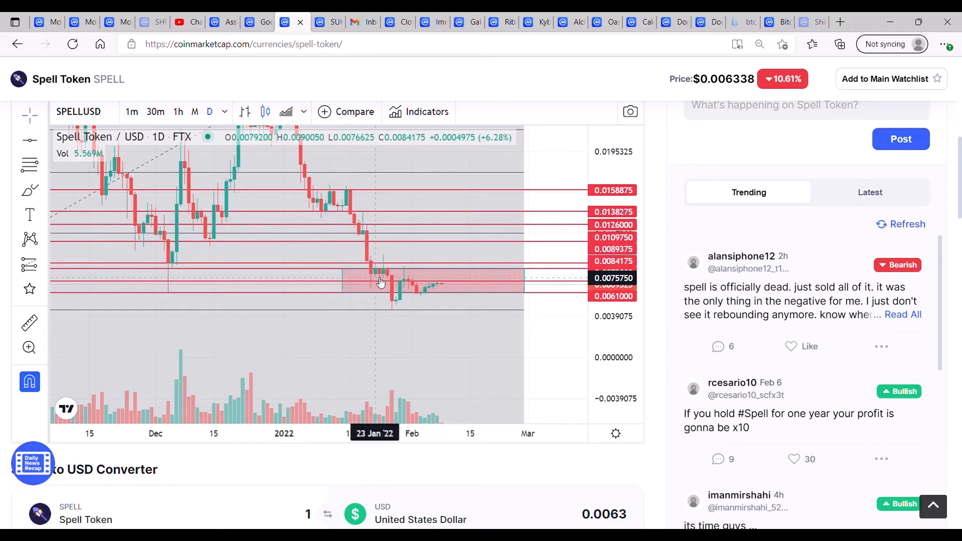
{"action": "mouse_move", "coordinate": [401, 294]}
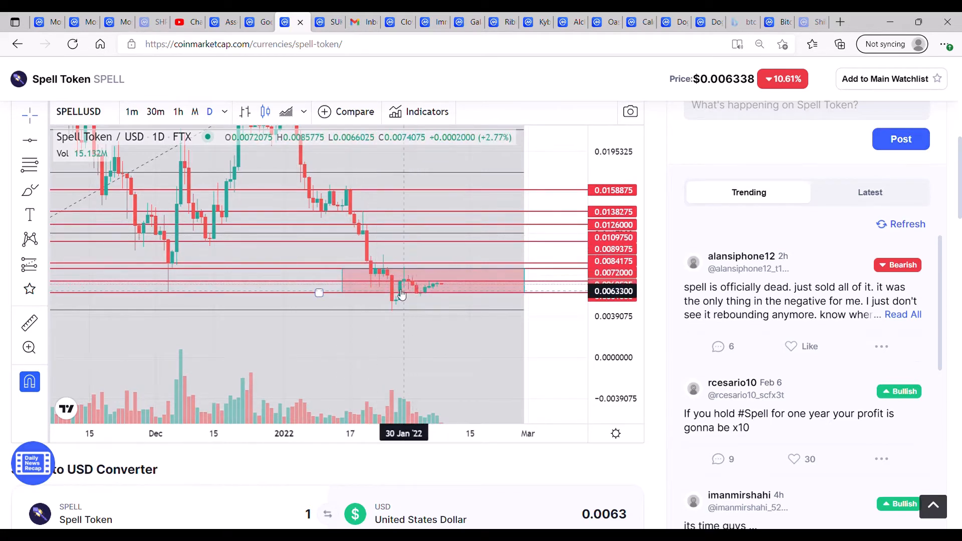
{"action": "mouse_move", "coordinate": [440, 274]}
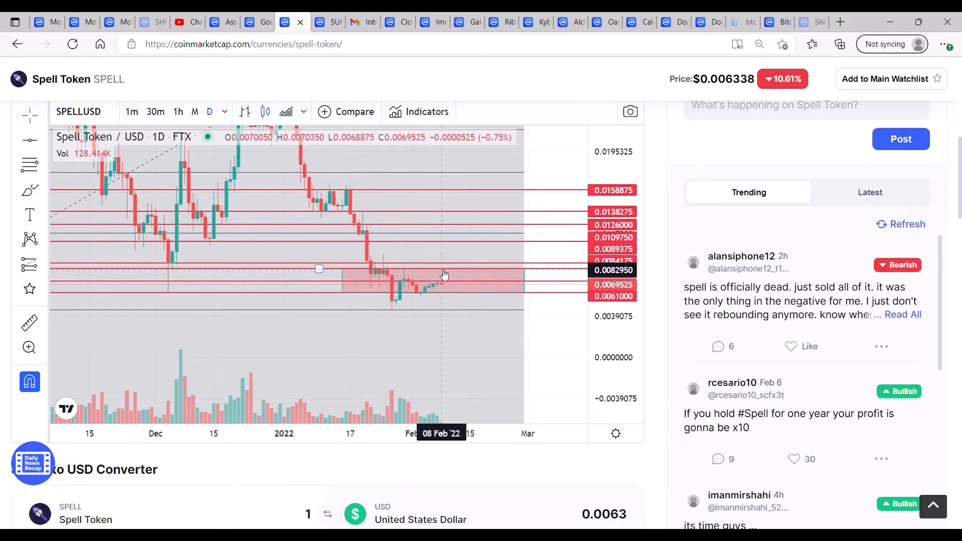
{"action": "mouse_move", "coordinate": [377, 276]}
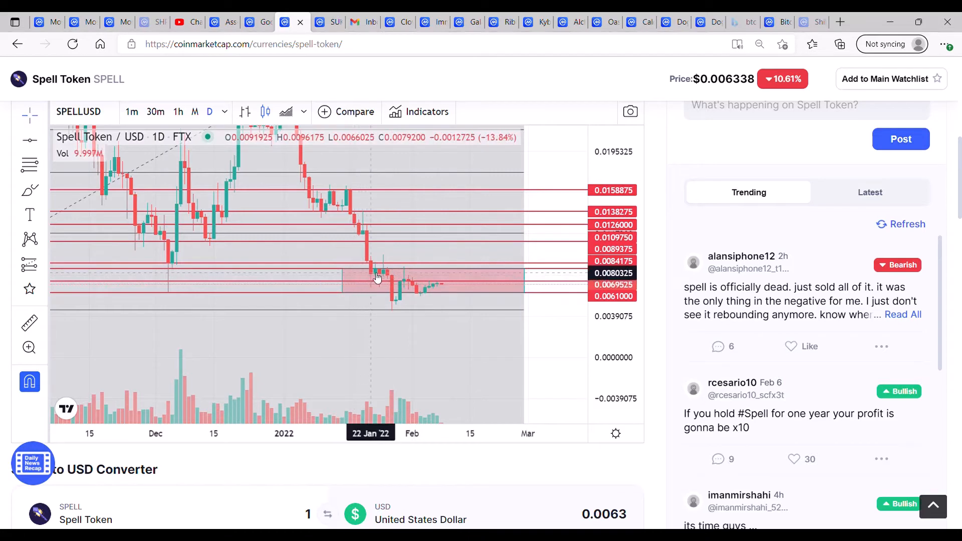
{"action": "mouse_move", "coordinate": [391, 274]}
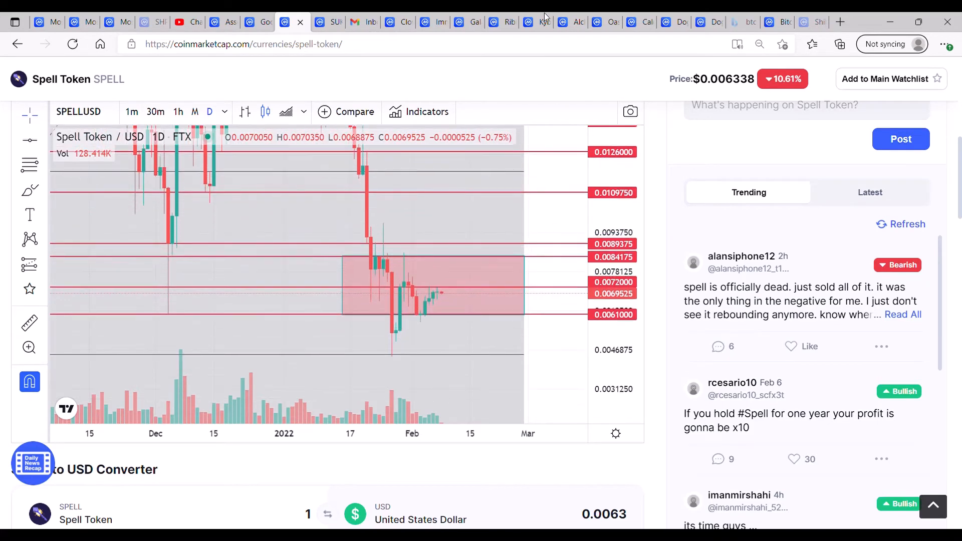
{"action": "mouse_move", "coordinate": [401, 277]}
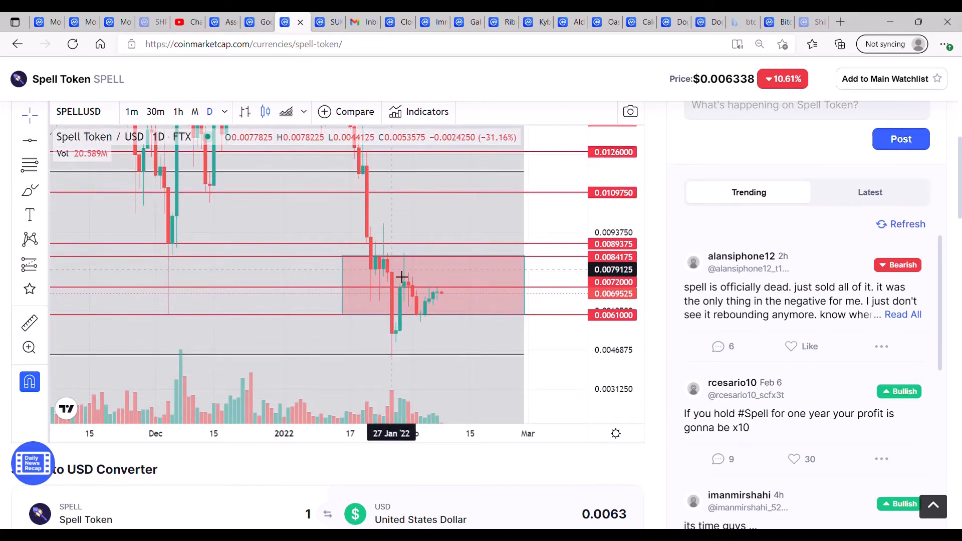
{"action": "mouse_move", "coordinate": [407, 368]}
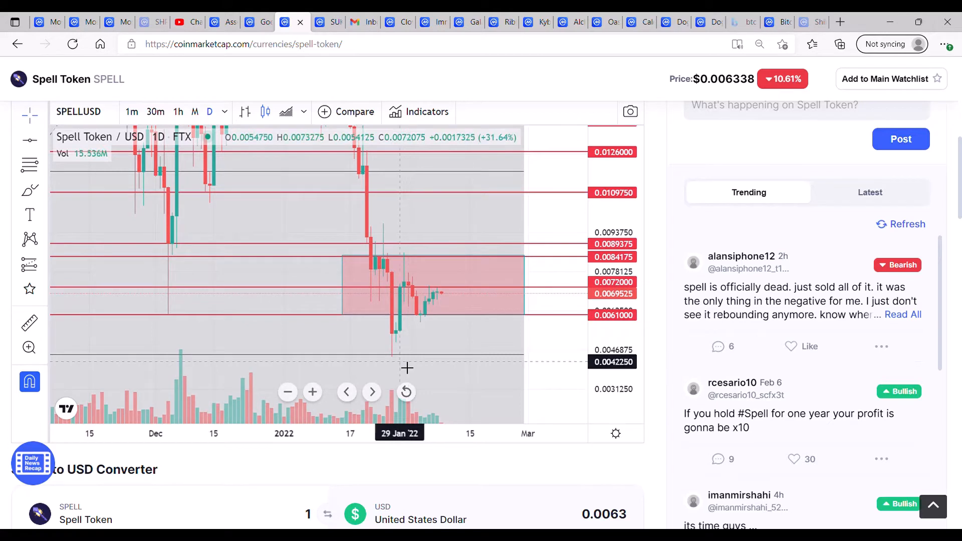
{"action": "mouse_move", "coordinate": [650, 359]}
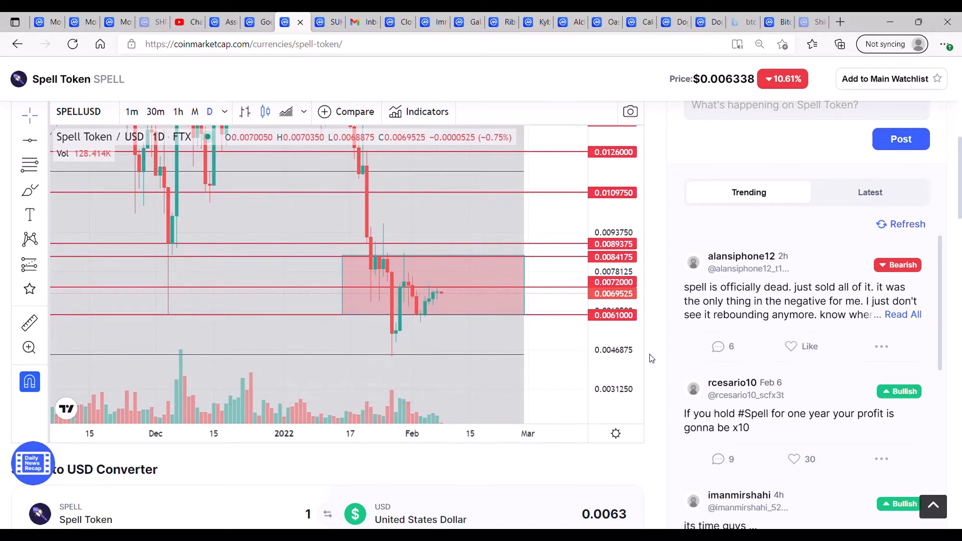
{"action": "mouse_move", "coordinate": [409, 261]}
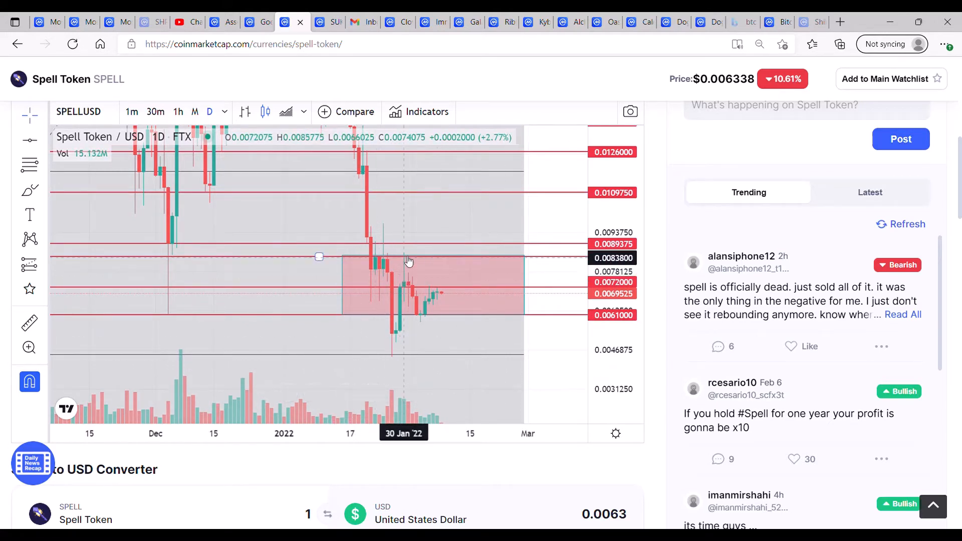
{"action": "mouse_move", "coordinate": [409, 257]}
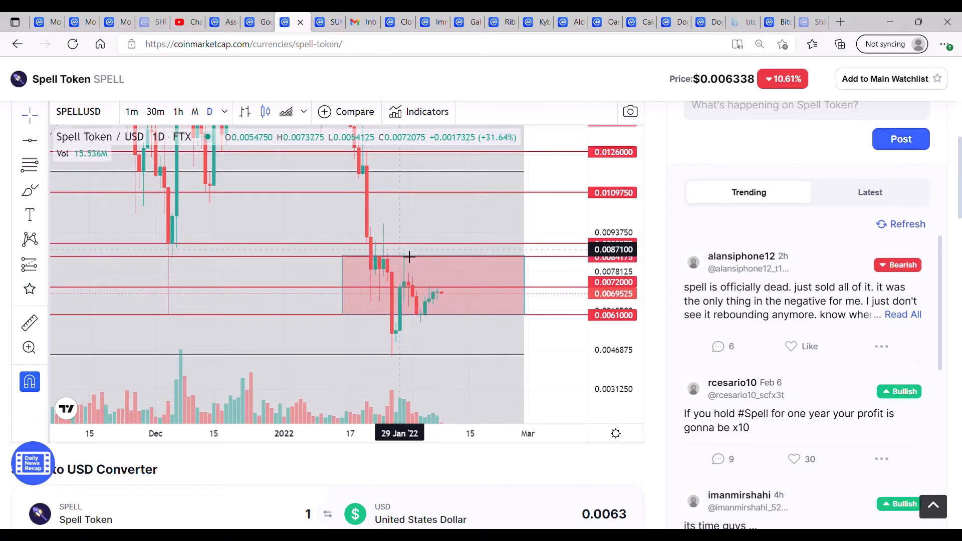
{"action": "mouse_move", "coordinate": [426, 290]}
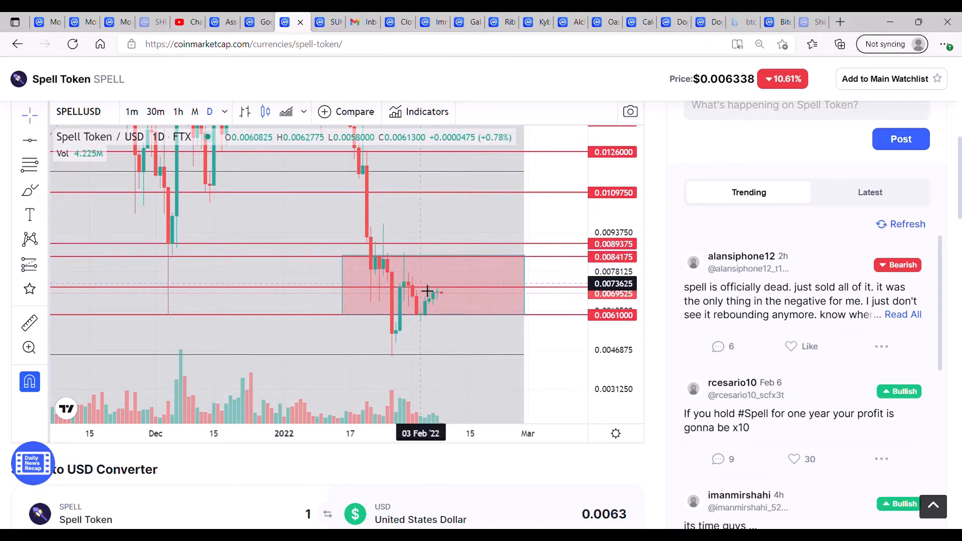
{"action": "mouse_move", "coordinate": [579, 309]}
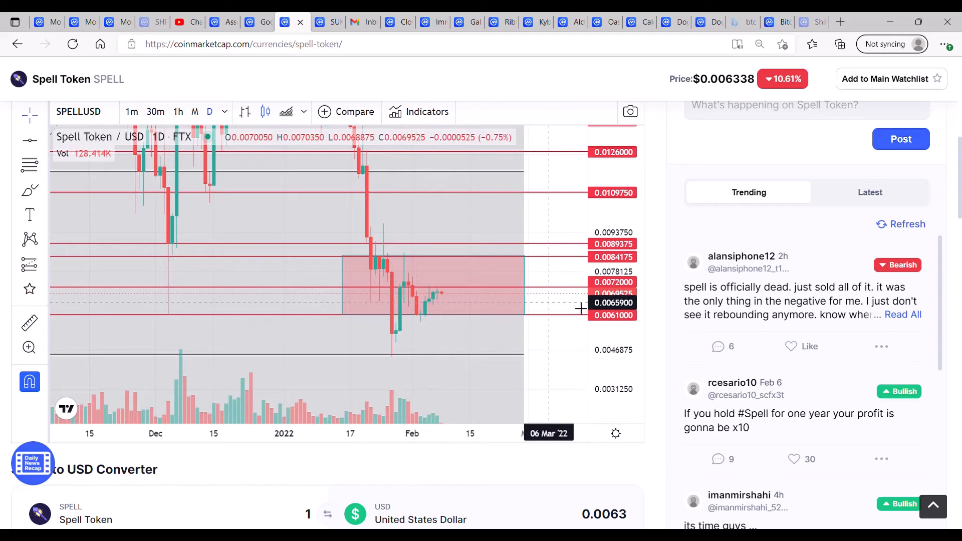
{"action": "mouse_move", "coordinate": [465, 304]}
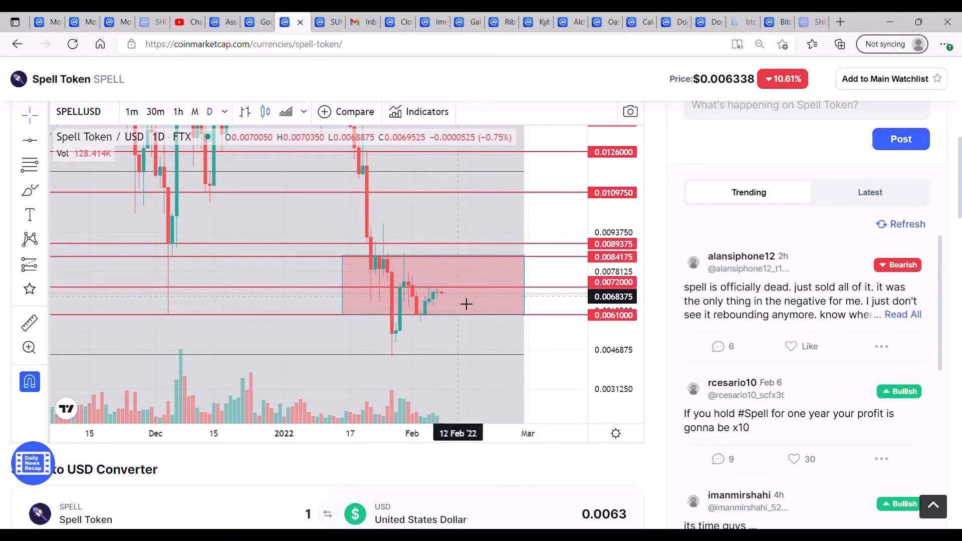
{"action": "mouse_move", "coordinate": [444, 300]}
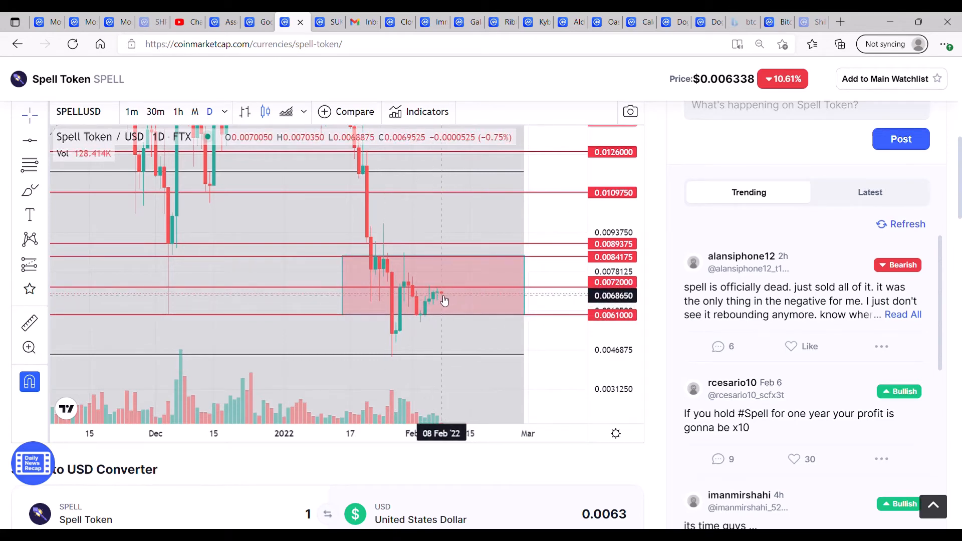
{"action": "mouse_move", "coordinate": [413, 299]}
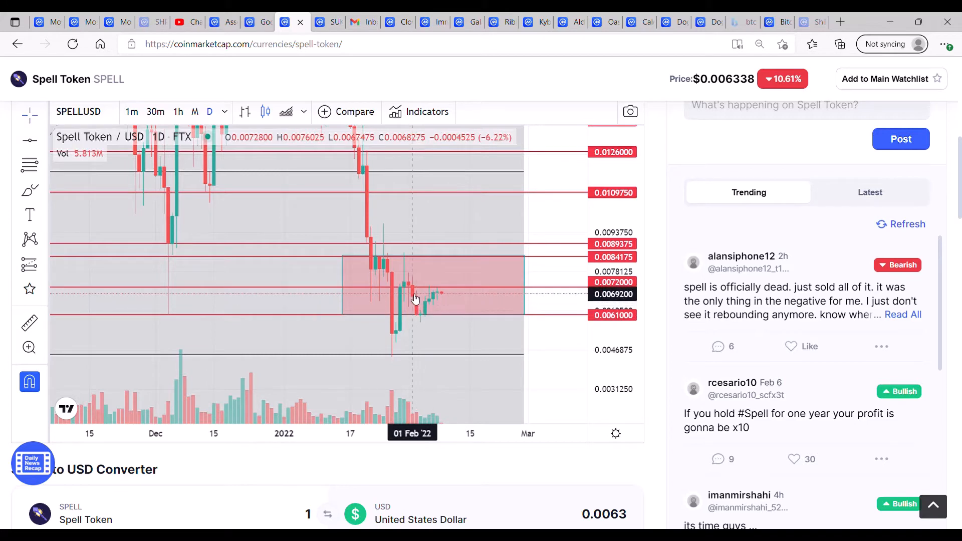
{"action": "mouse_move", "coordinate": [404, 313]}
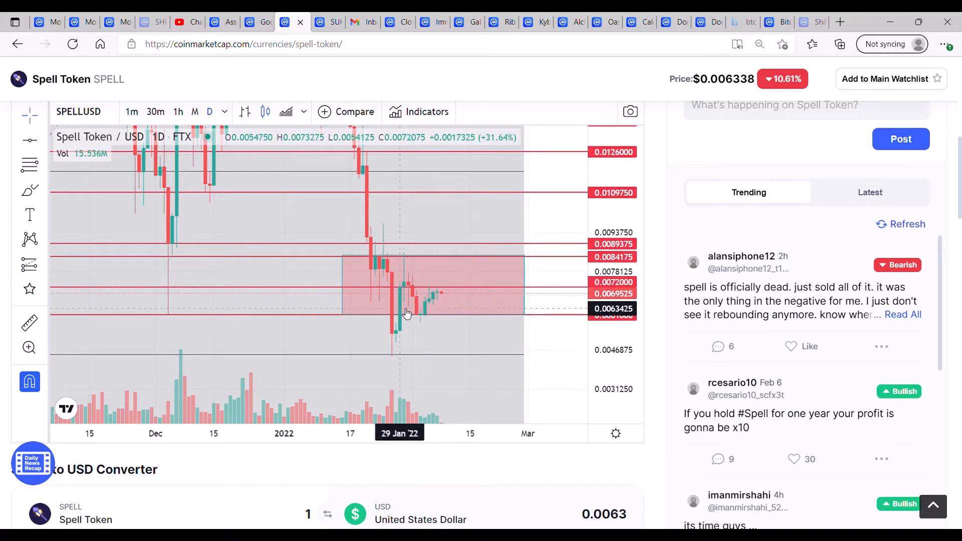
{"action": "mouse_move", "coordinate": [472, 290]}
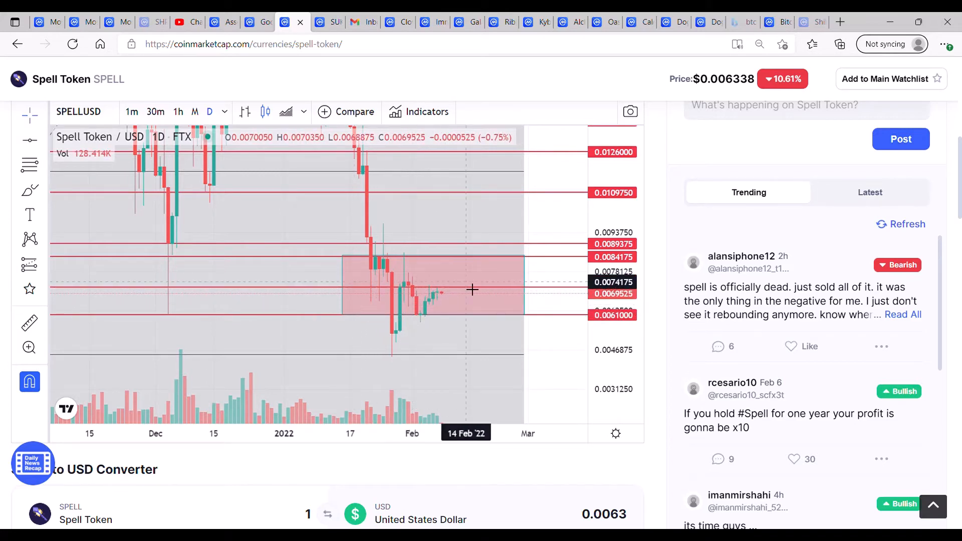
{"action": "mouse_move", "coordinate": [498, 299]}
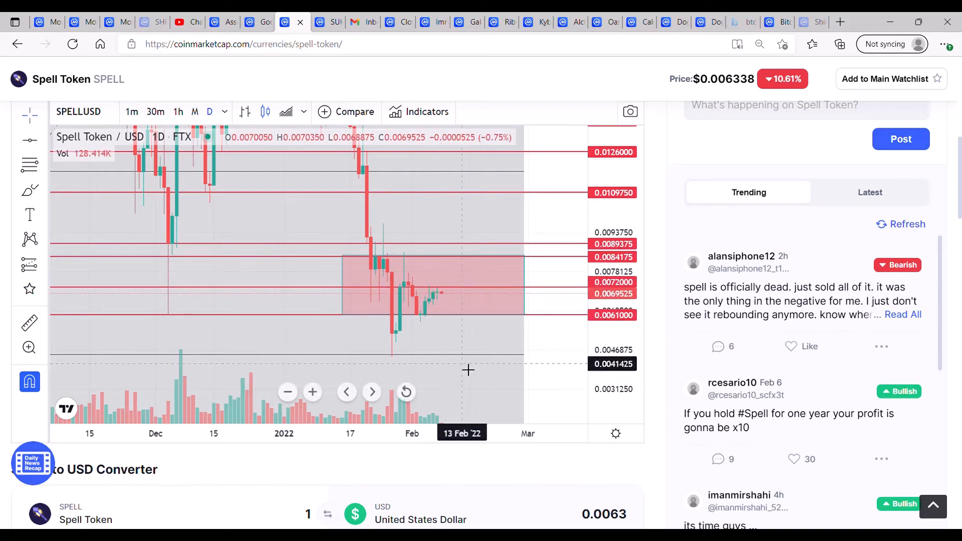
{"action": "mouse_move", "coordinate": [572, 288]}
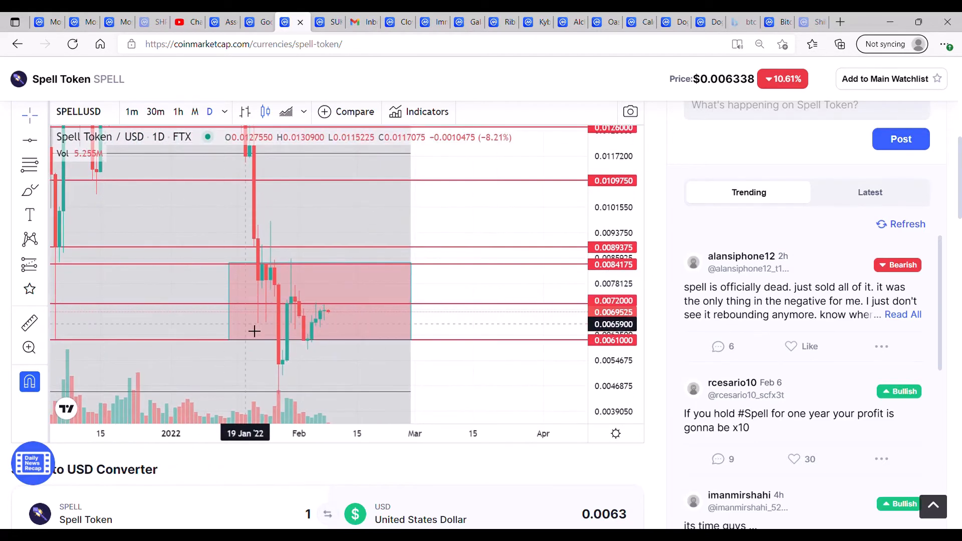
{"action": "mouse_move", "coordinate": [319, 305]}
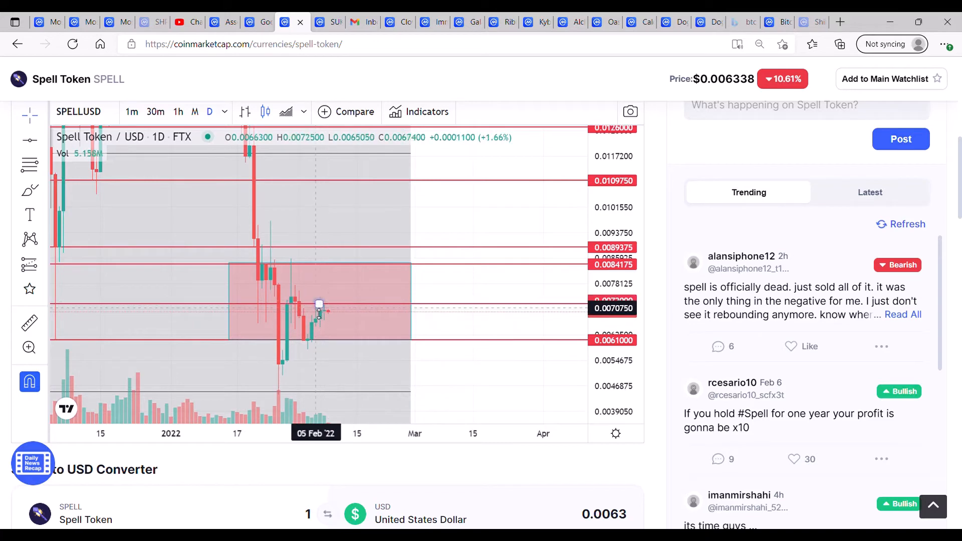
{"action": "mouse_move", "coordinate": [347, 337]}
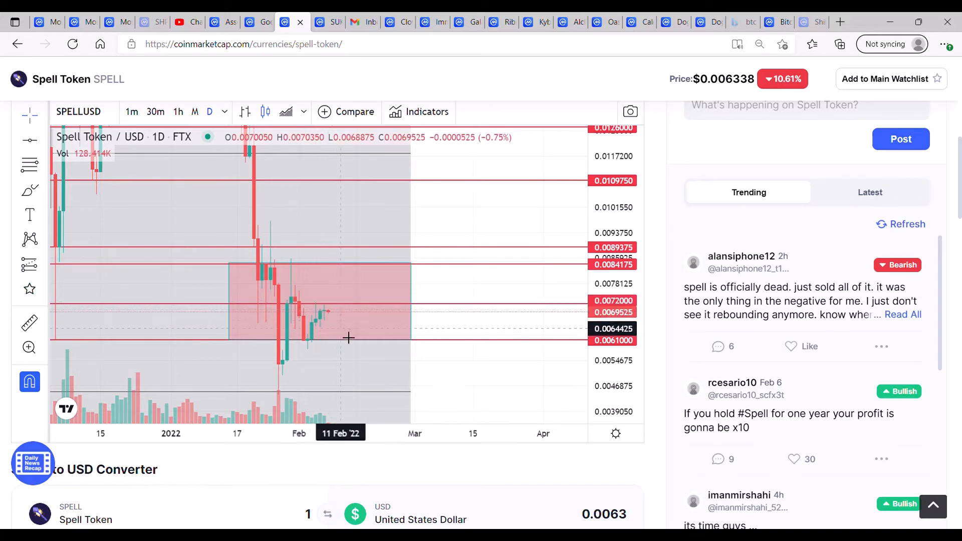
{"action": "mouse_move", "coordinate": [341, 342]}
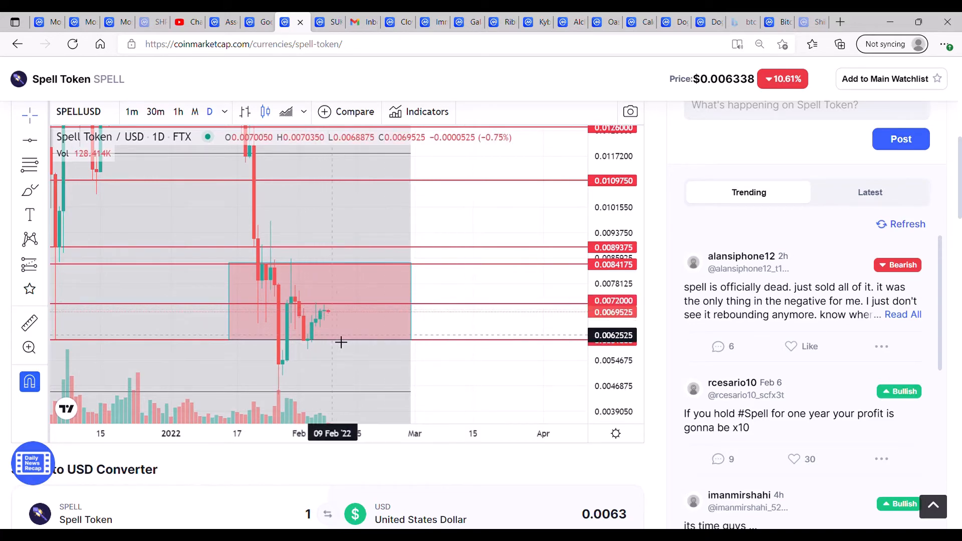
{"action": "mouse_move", "coordinate": [356, 306]}
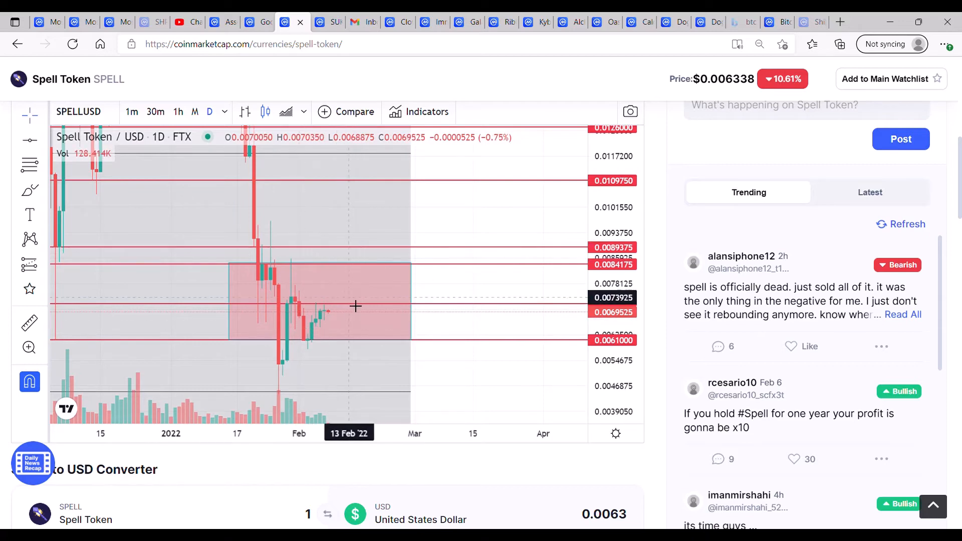
{"action": "mouse_move", "coordinate": [423, 240]}
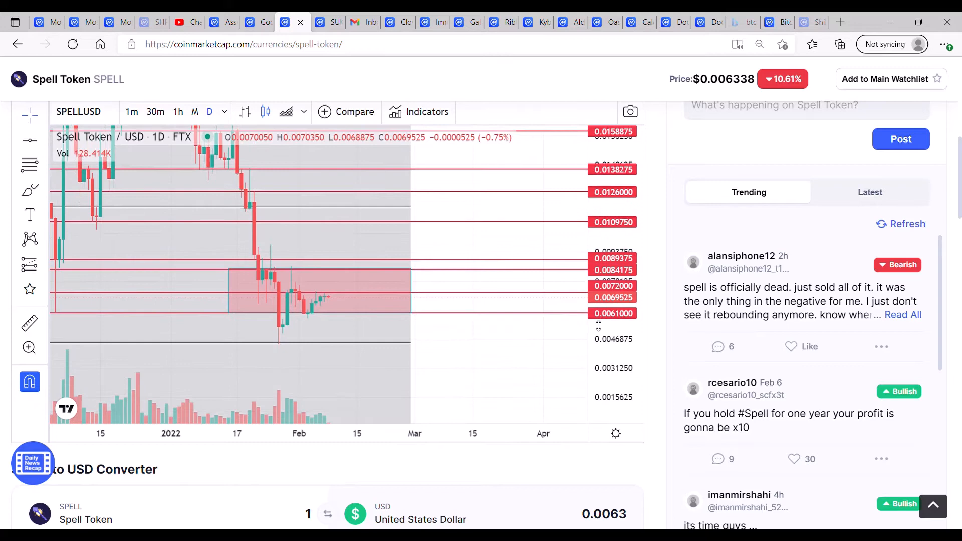
{"action": "mouse_move", "coordinate": [441, 251]}
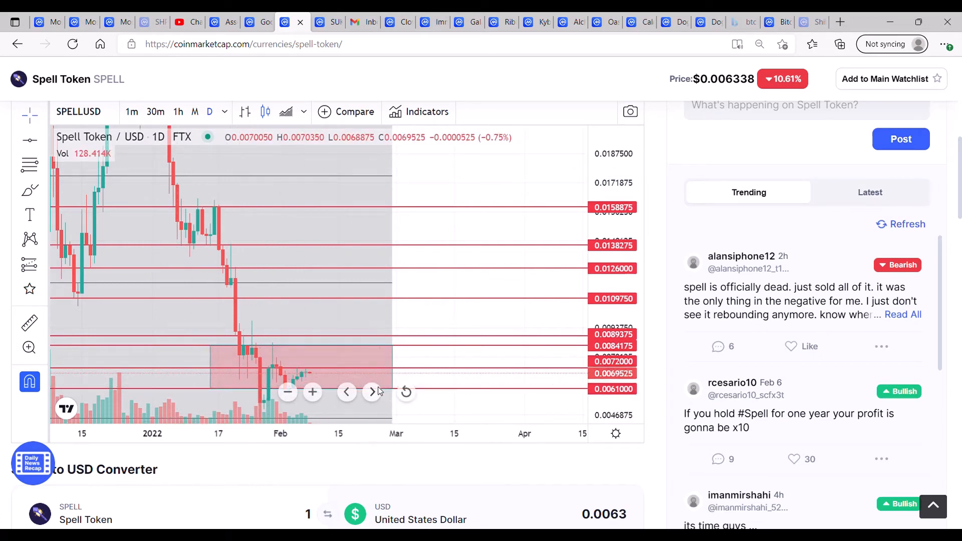
{"action": "mouse_move", "coordinate": [363, 291]}
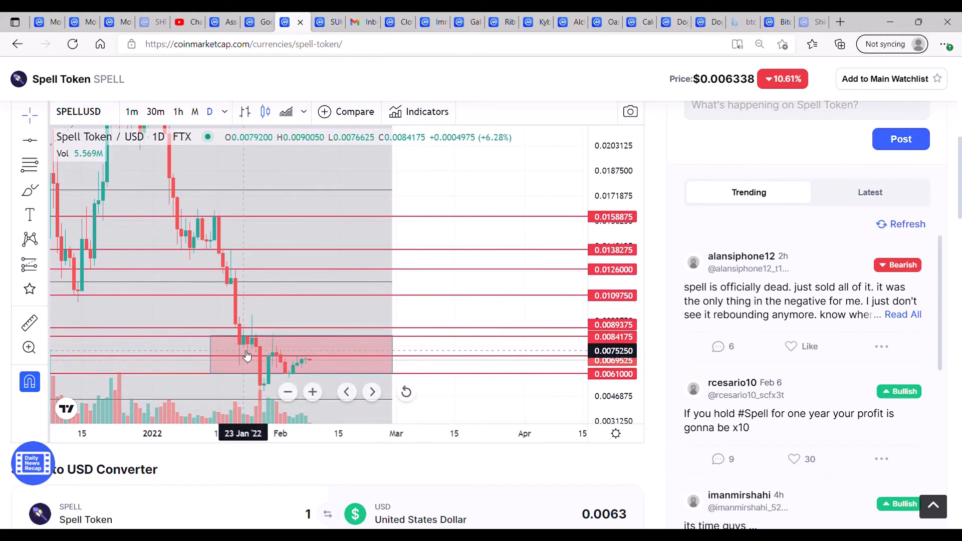
{"action": "mouse_move", "coordinate": [288, 350]}
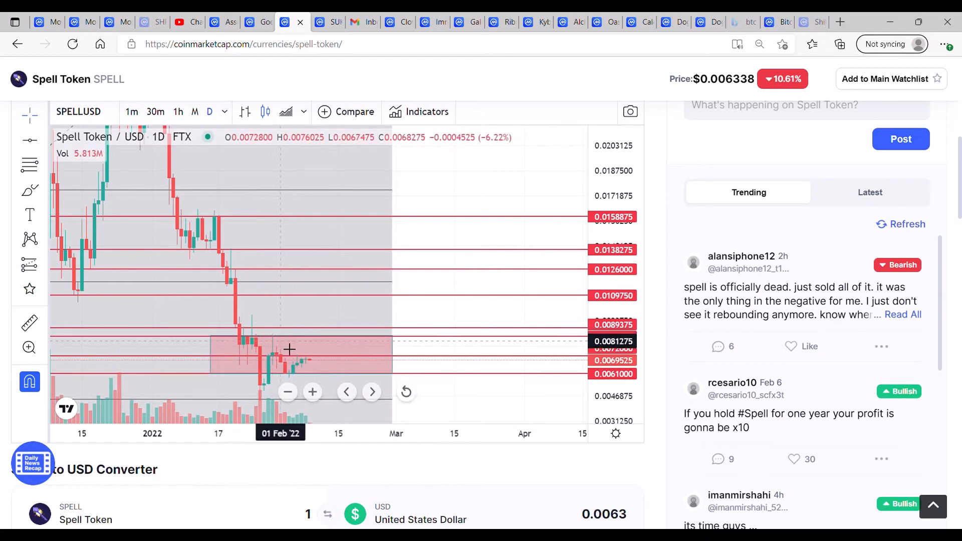
{"action": "mouse_move", "coordinate": [256, 348]}
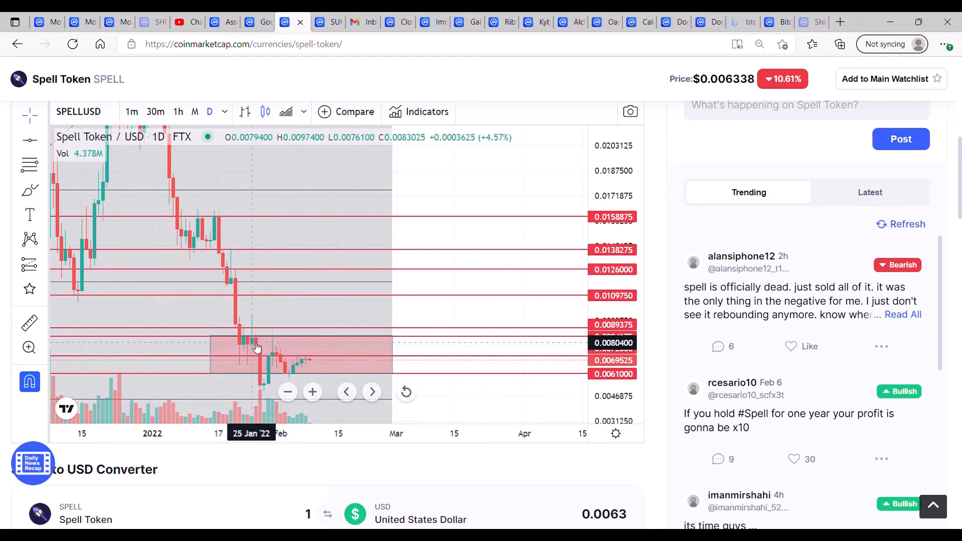
{"action": "mouse_move", "coordinate": [253, 344]}
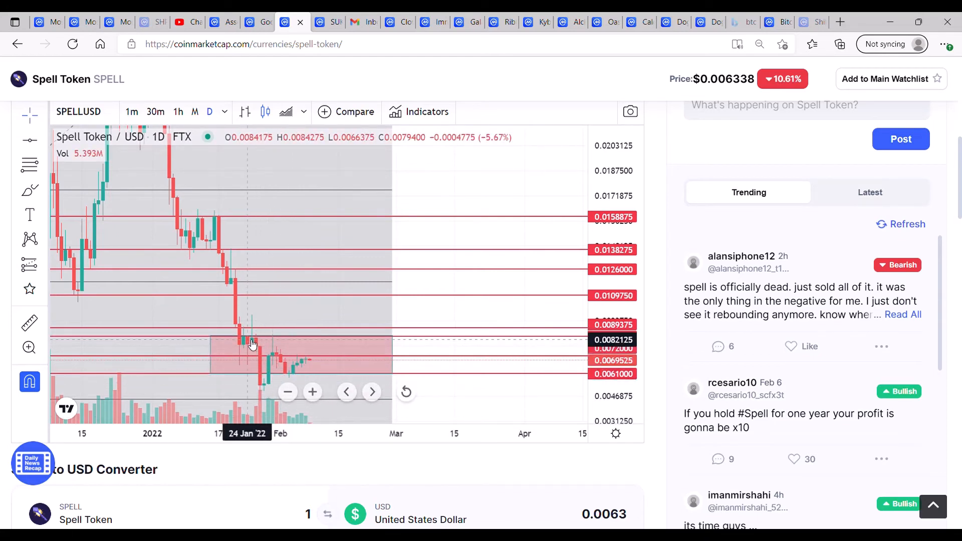
{"action": "mouse_move", "coordinate": [579, 342]}
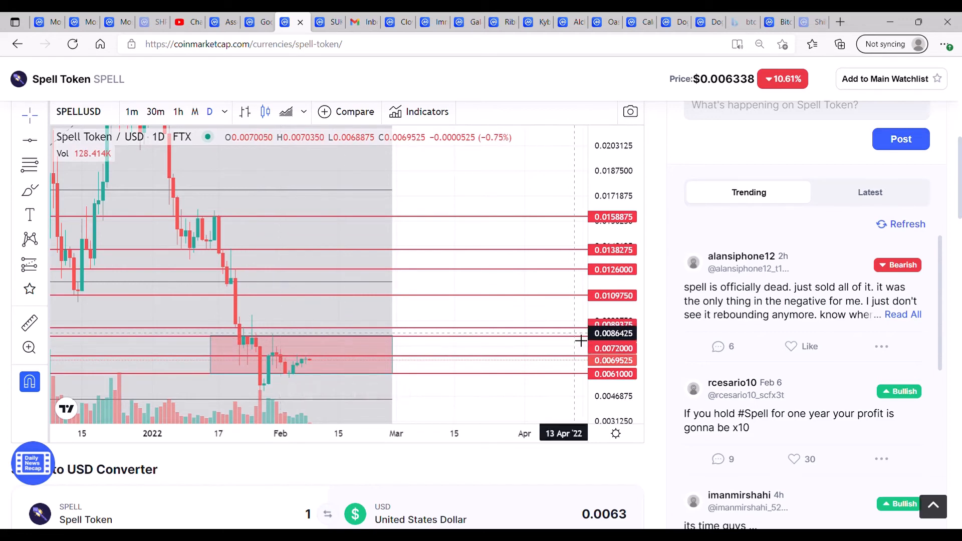
{"action": "mouse_move", "coordinate": [244, 341]}
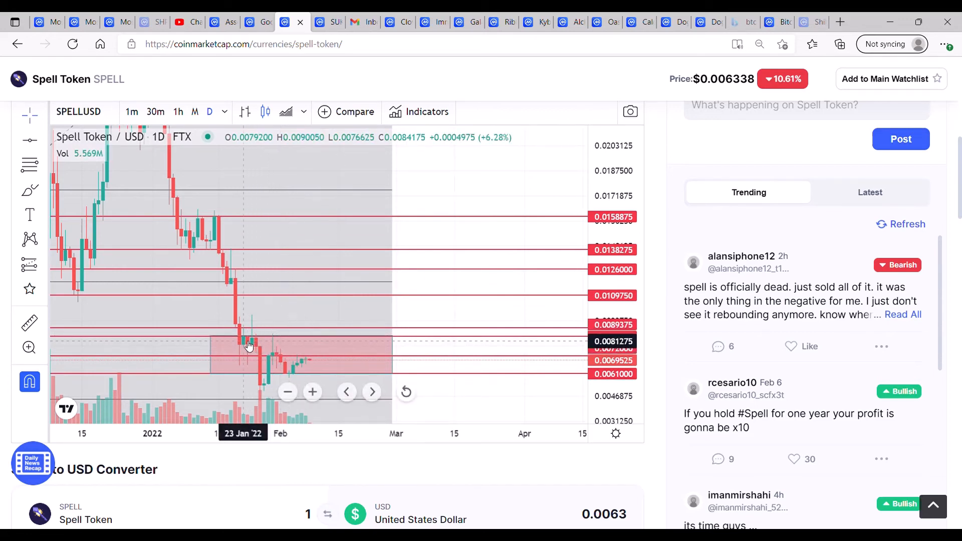
{"action": "mouse_move", "coordinate": [338, 233]}
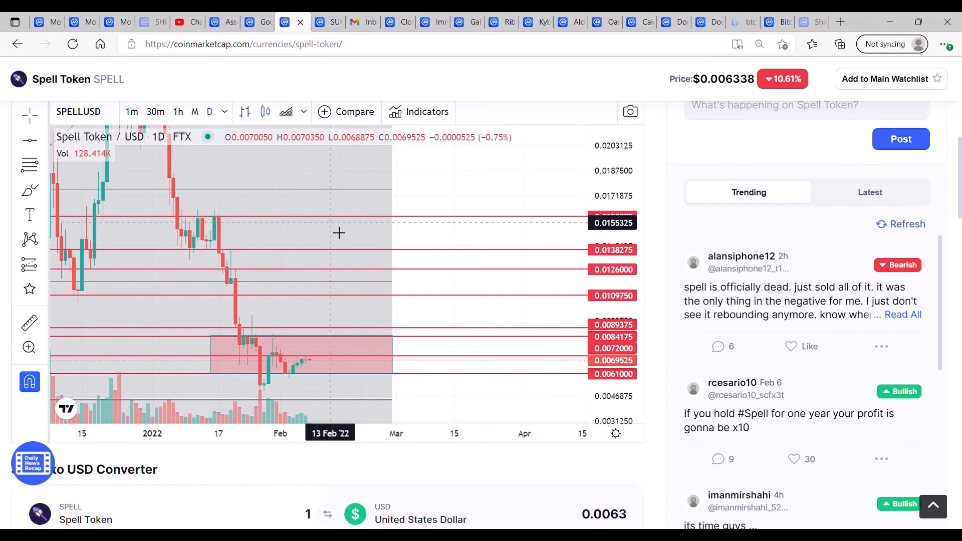
{"action": "mouse_move", "coordinate": [319, 216]}
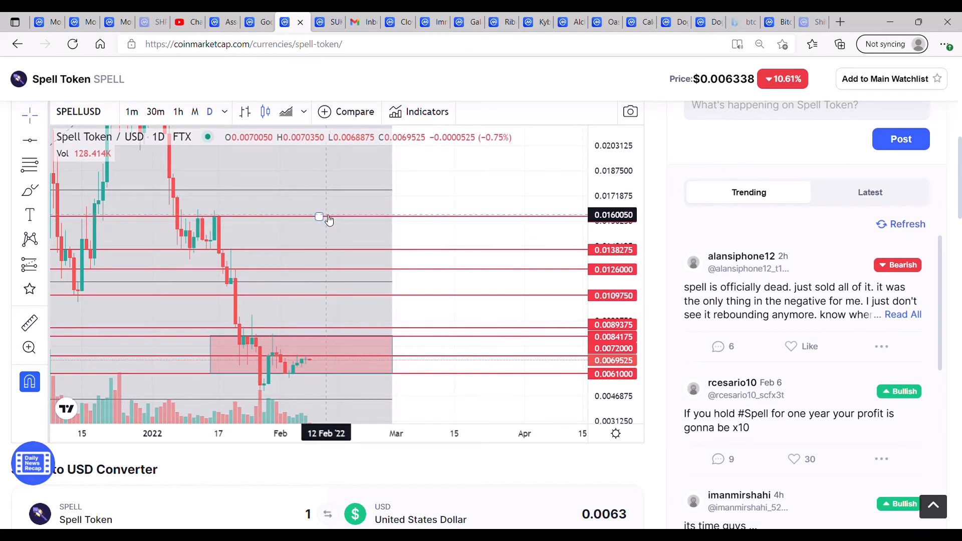
{"action": "mouse_move", "coordinate": [297, 360]}
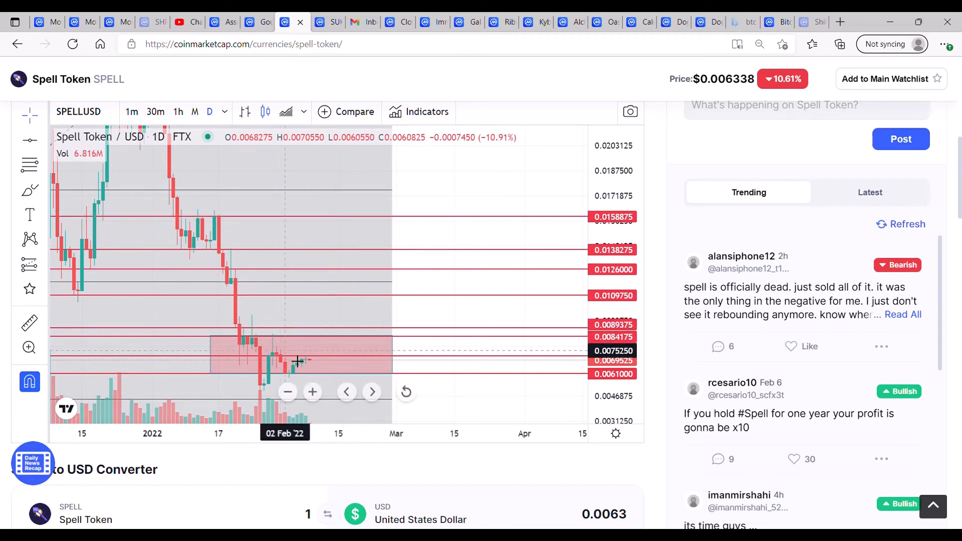
{"action": "mouse_move", "coordinate": [319, 372]}
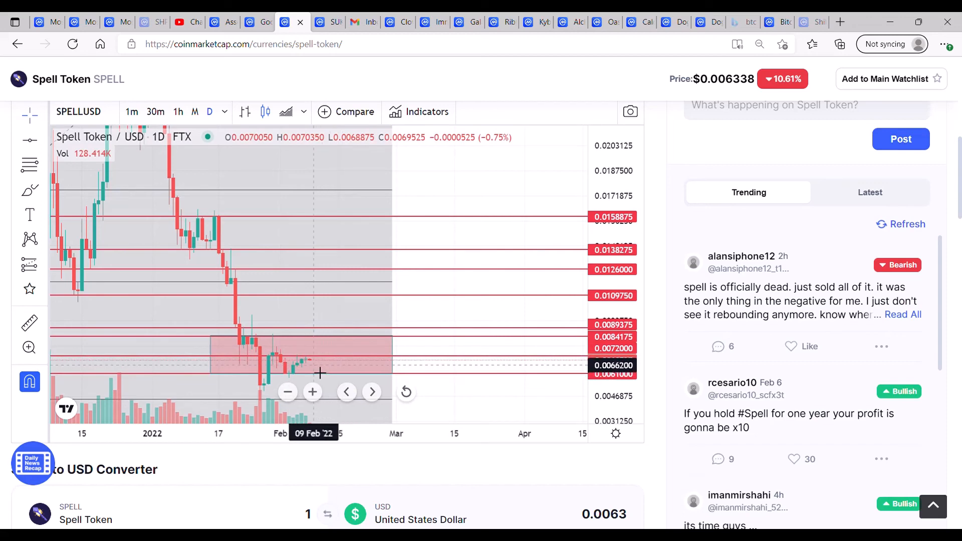
{"action": "mouse_move", "coordinate": [239, 360]}
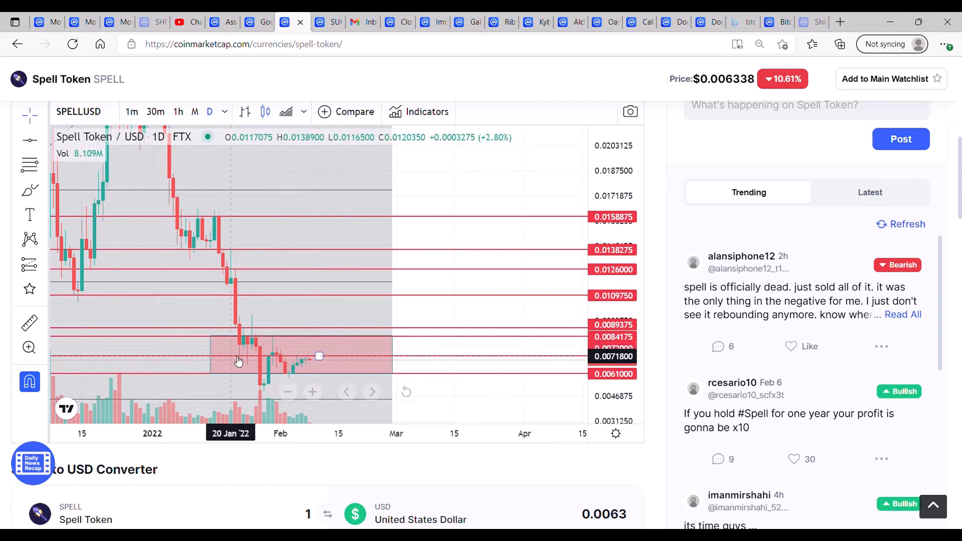